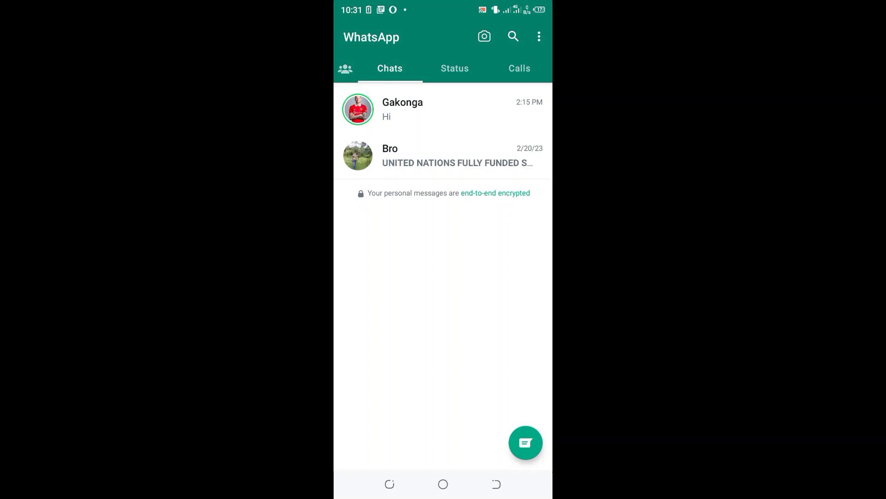
Open WhatsApp Settings from the three-dot menu.
{"action": "left_click", "coordinate": [538, 36]}
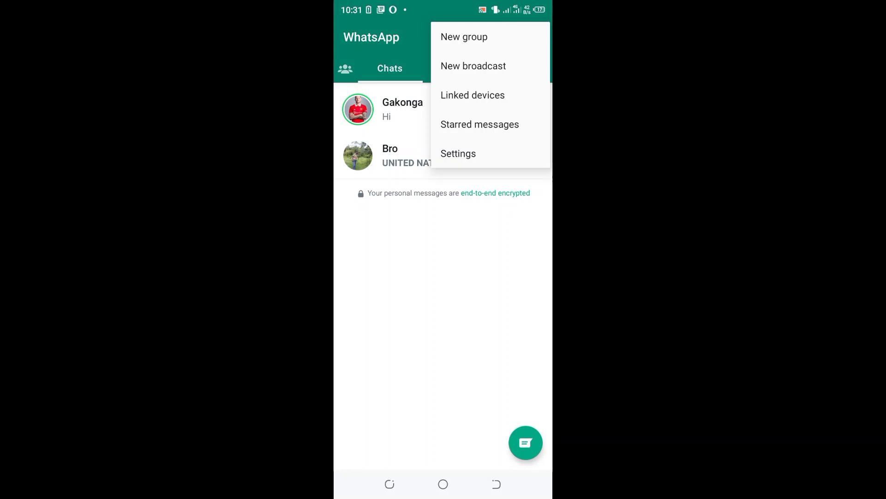
{"action": "left_click", "coordinate": [458, 153]}
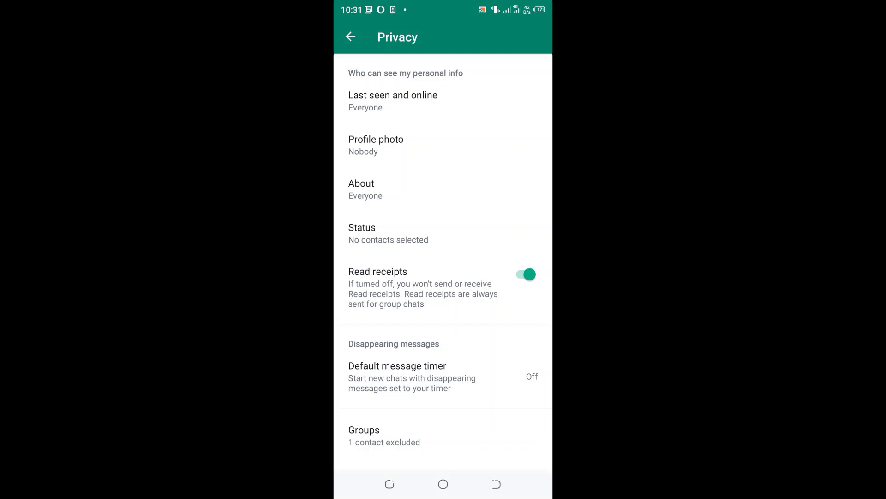
Open the Last seen and online options to exclude Abb from your contacts.
{"action": "left_click", "coordinate": [392, 100]}
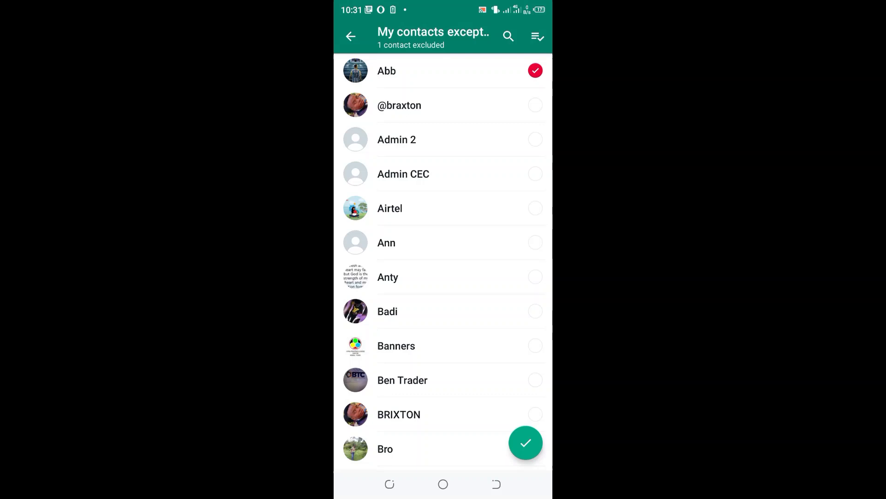
Save Abb's exclusion and reopen Last seen and online to confirm online matches last seen.
{"action": "left_click", "coordinate": [525, 442]}
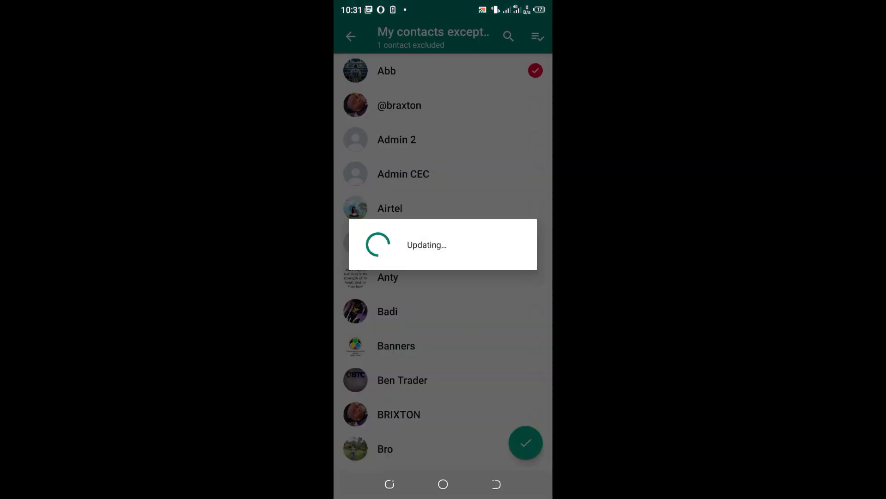
{"action": "left_click", "coordinate": [525, 443]}
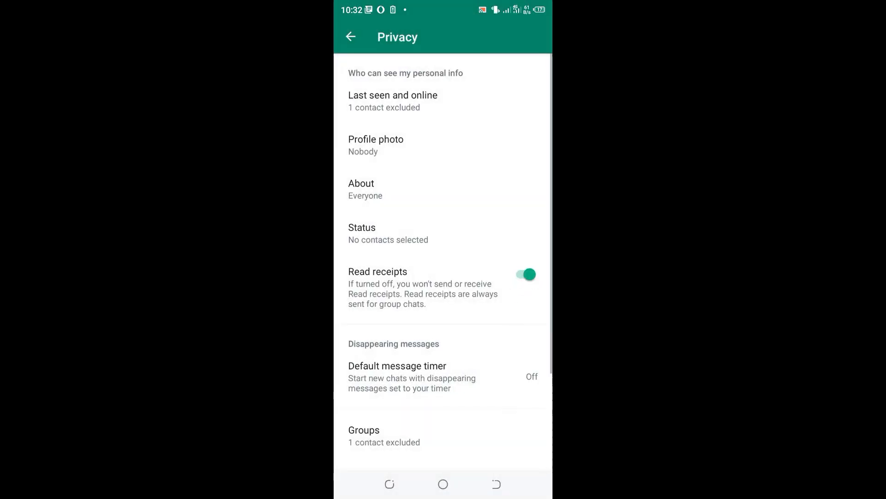
{"action": "left_click", "coordinate": [393, 101]}
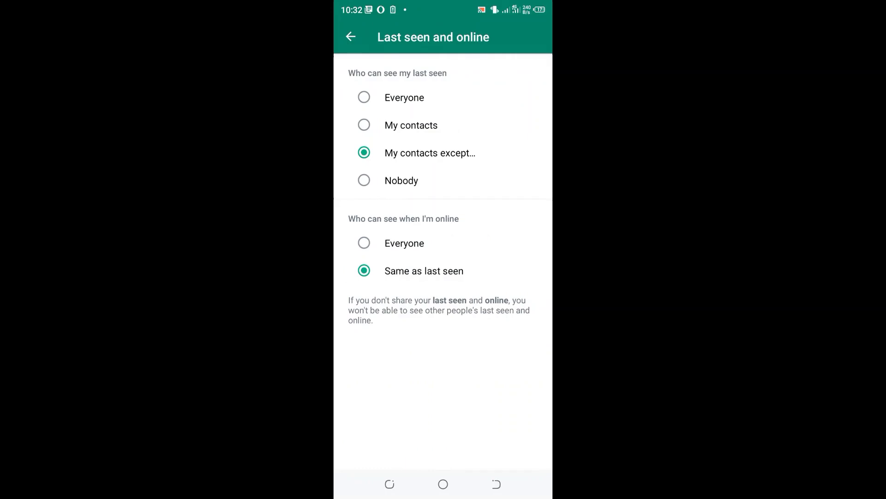